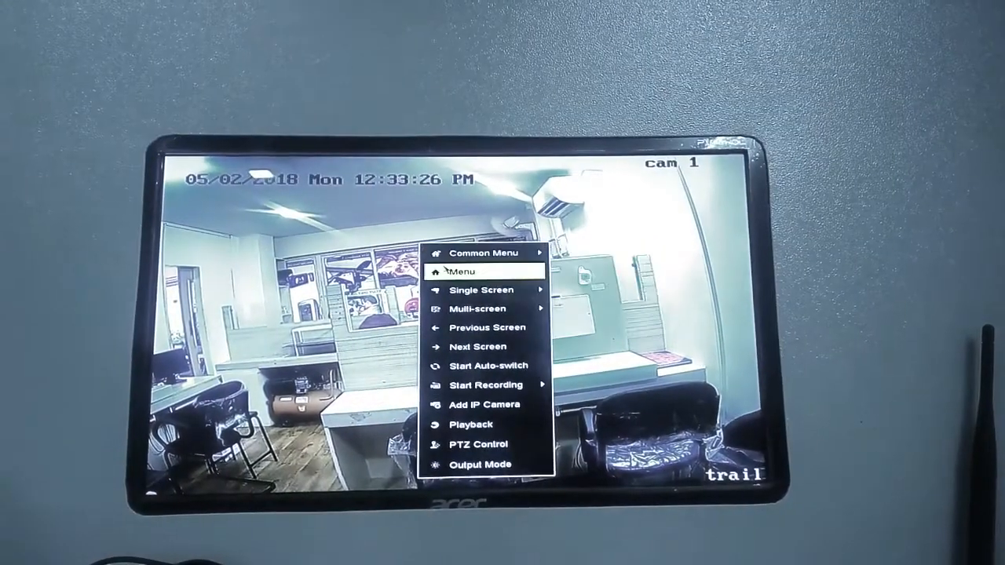
Step: Open the NVR's General configuration page with language, time zone and date settings
{"action": "left_click", "coordinate": [462, 271]}
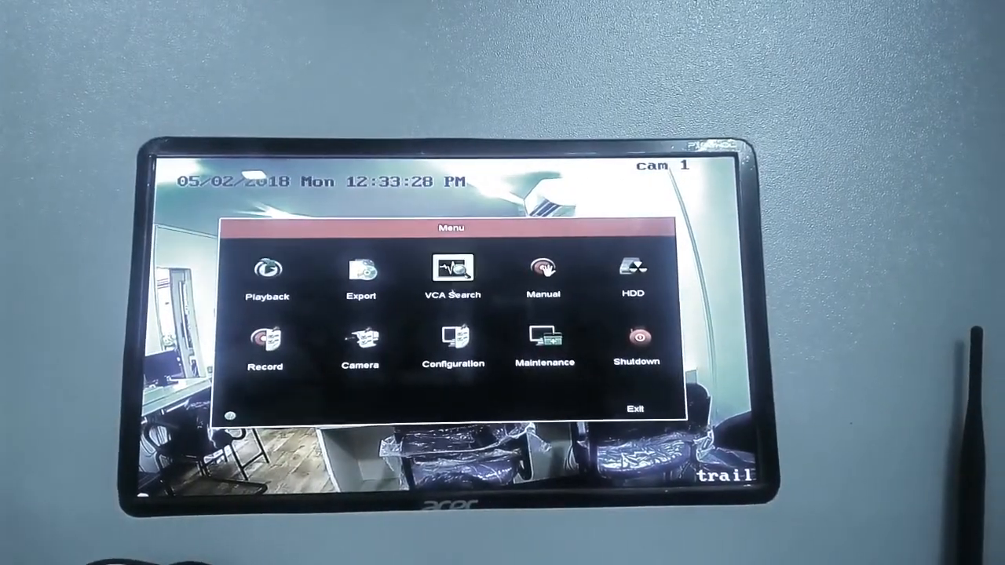
{"action": "left_click", "coordinate": [453, 343]}
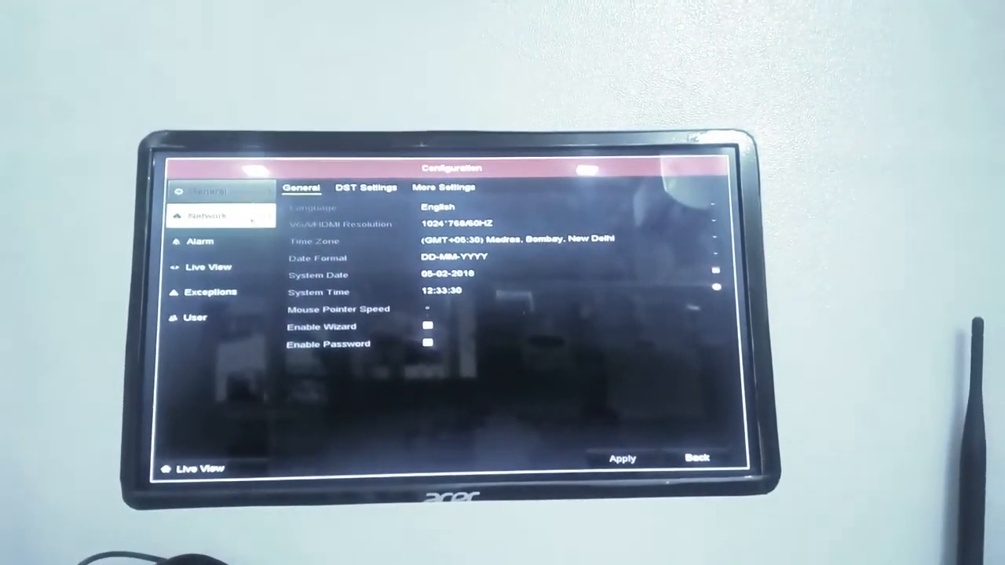
Step: Show the Network General tab and check the IPv4 address 192.168.0.103
{"action": "left_click", "coordinate": [209, 215]}
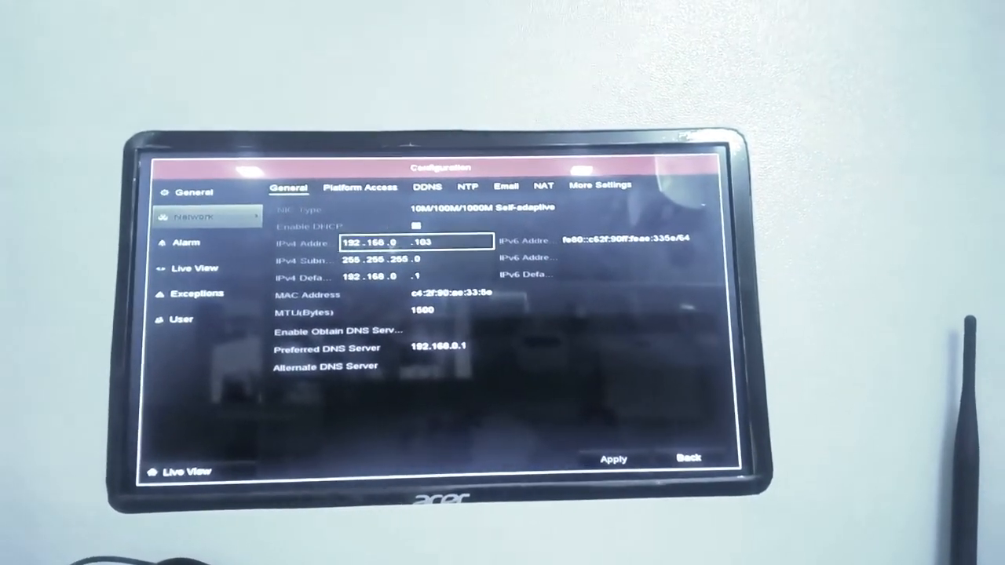
{"action": "left_click", "coordinate": [414, 242]}
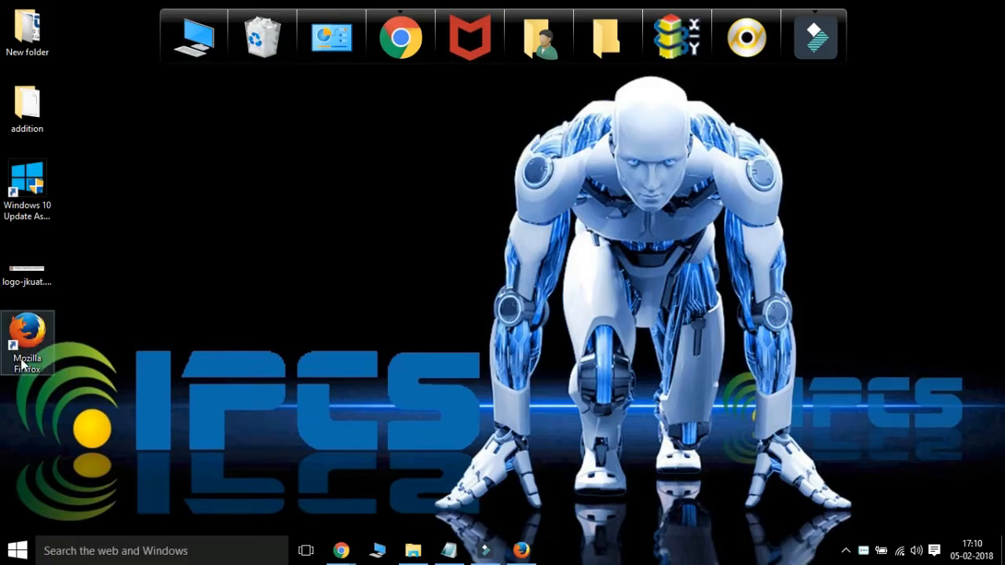
Step: Launch Firefox and browse to 192.168.0.103 to reach the Hikvision login page
{"action": "double_click", "coordinate": [26, 343]}
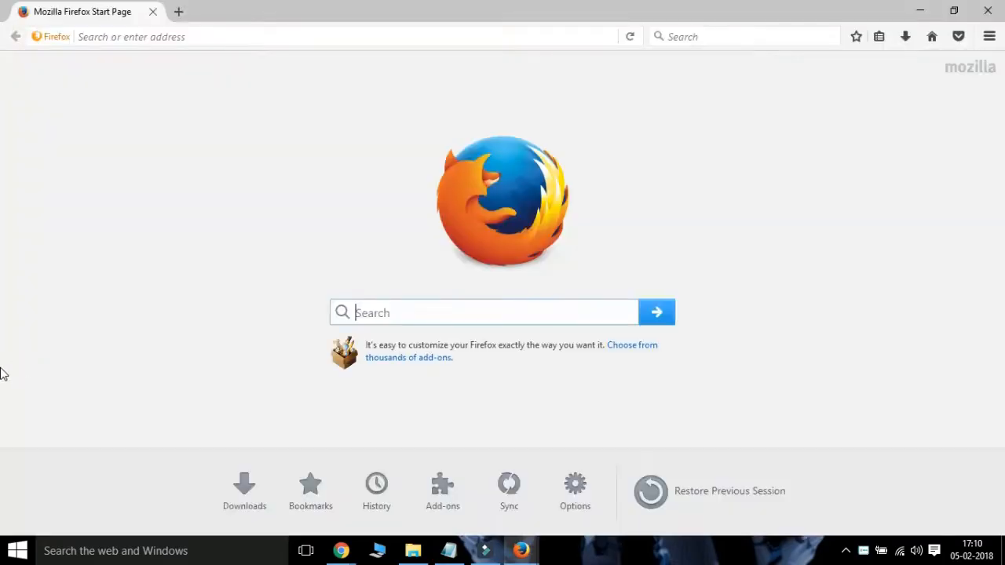
{"action": "left_click", "coordinate": [297, 36]}
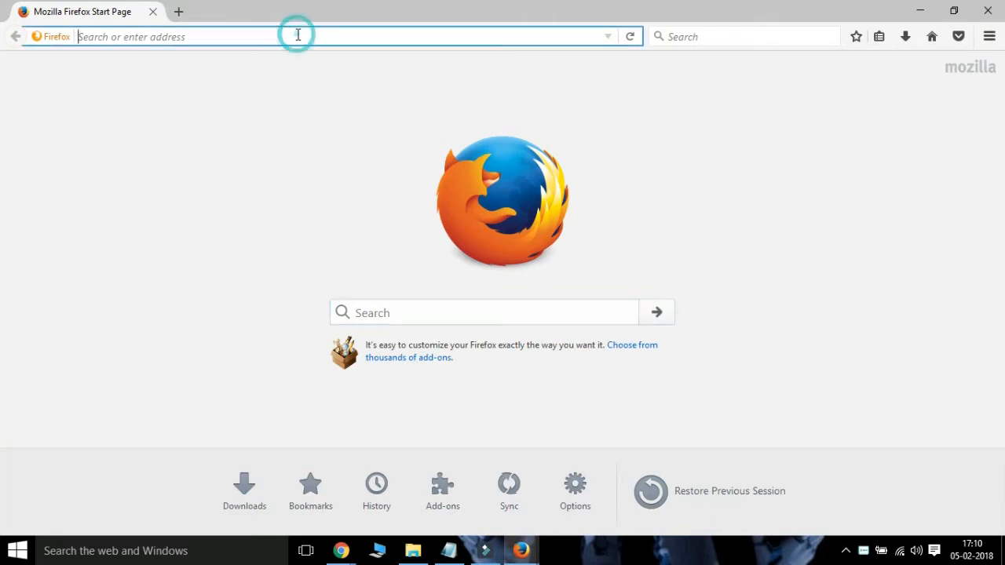
{"action": "type", "text": "192.168.0.103:82/doc/page/login.asp?_1517830860876"}
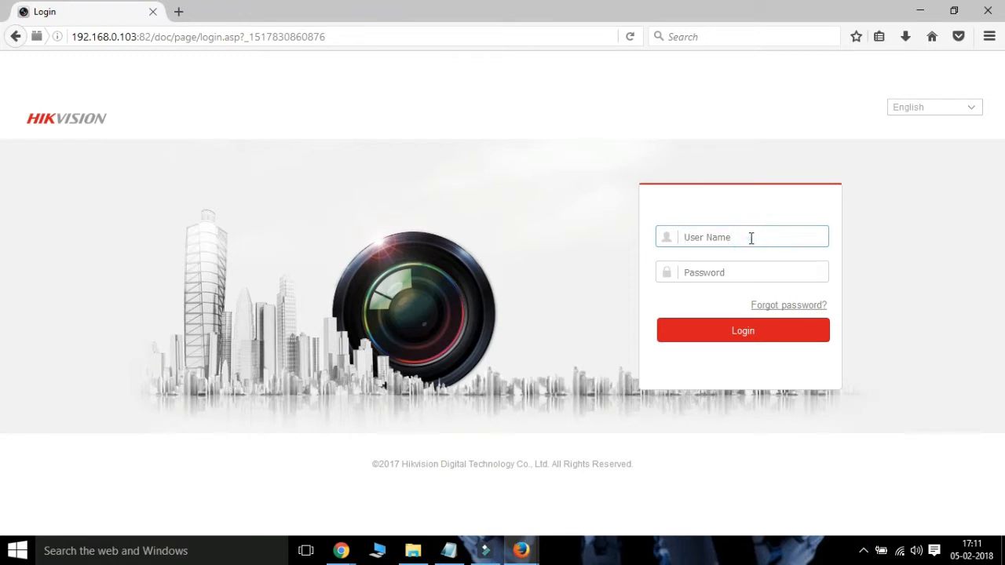
Step: Log in as admin and bring up cam 1's Live View
{"action": "type", "text": "admin"}
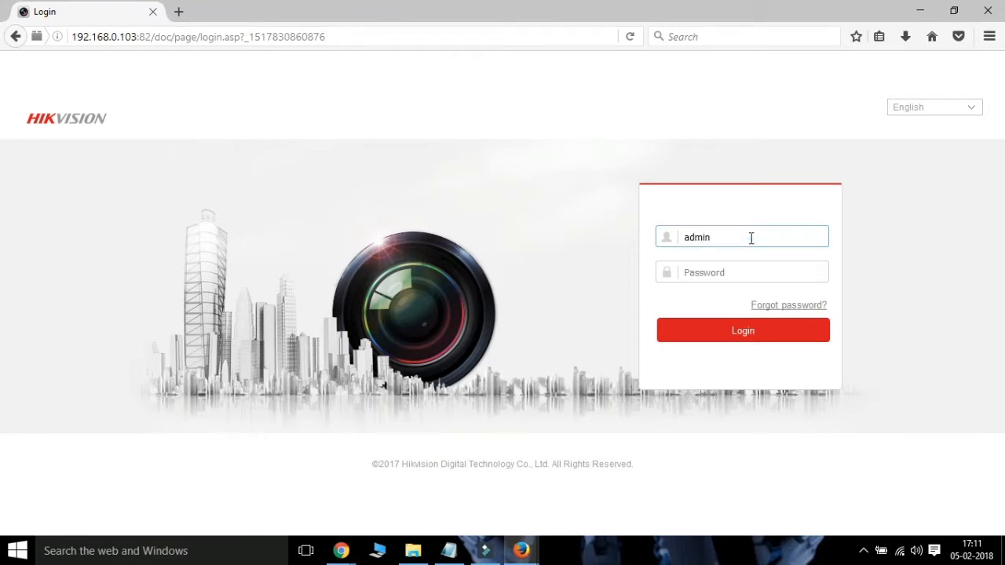
{"action": "type", "text": "•••"}
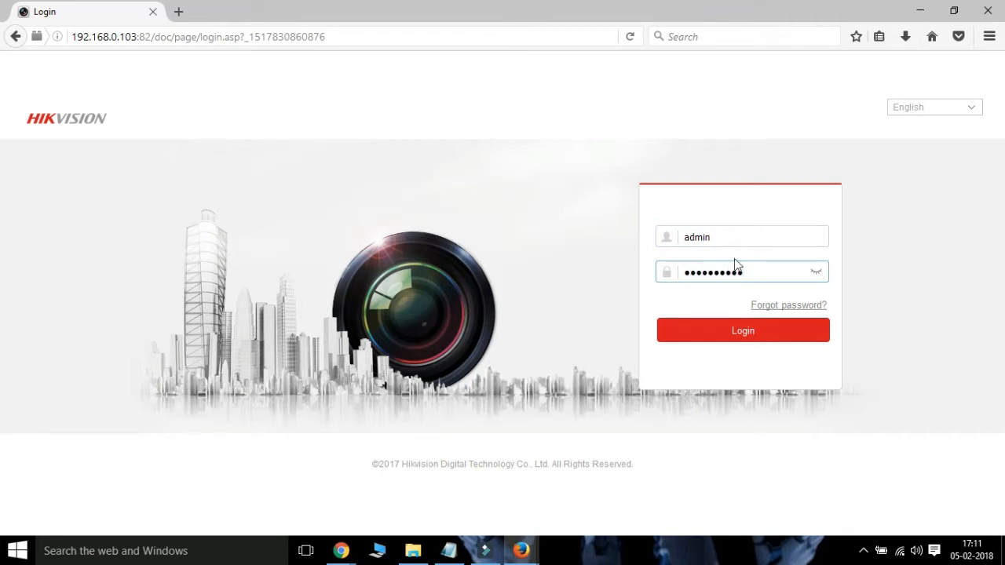
{"action": "left_click", "coordinate": [742, 329]}
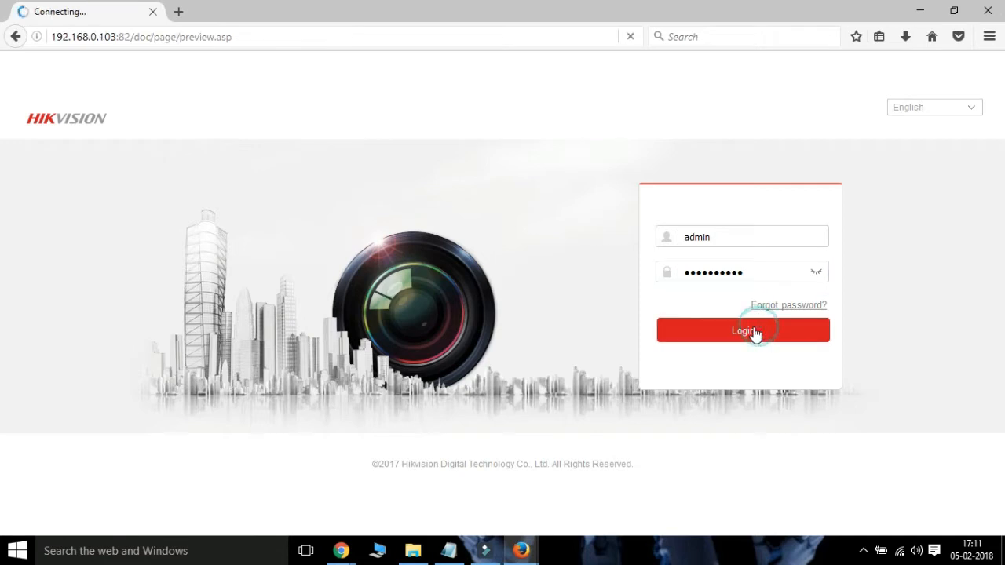
{"action": "left_click", "coordinate": [742, 331]}
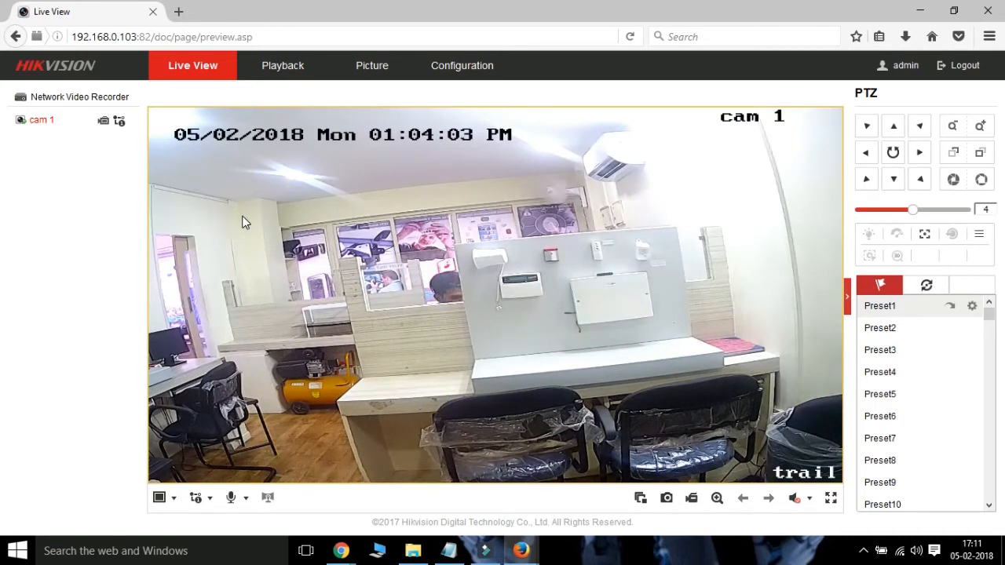
Step: Close the Firefox window showing the Hikvision web interface
{"action": "left_click", "coordinate": [486, 550]}
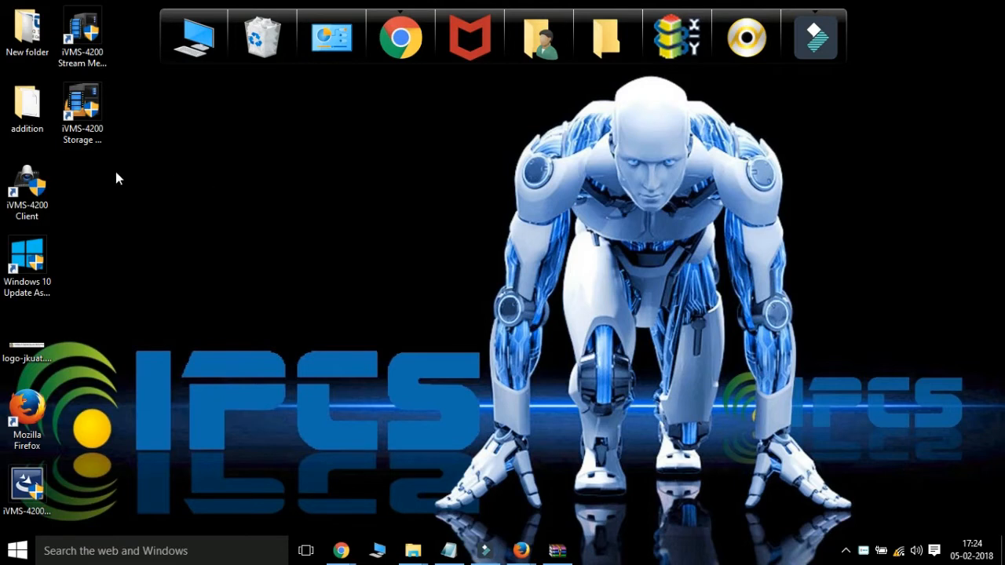
Step: Start the iVMS-4200 Client from its desktop shortcut, reaching the Control Panel
{"action": "left_click", "coordinate": [26, 185]}
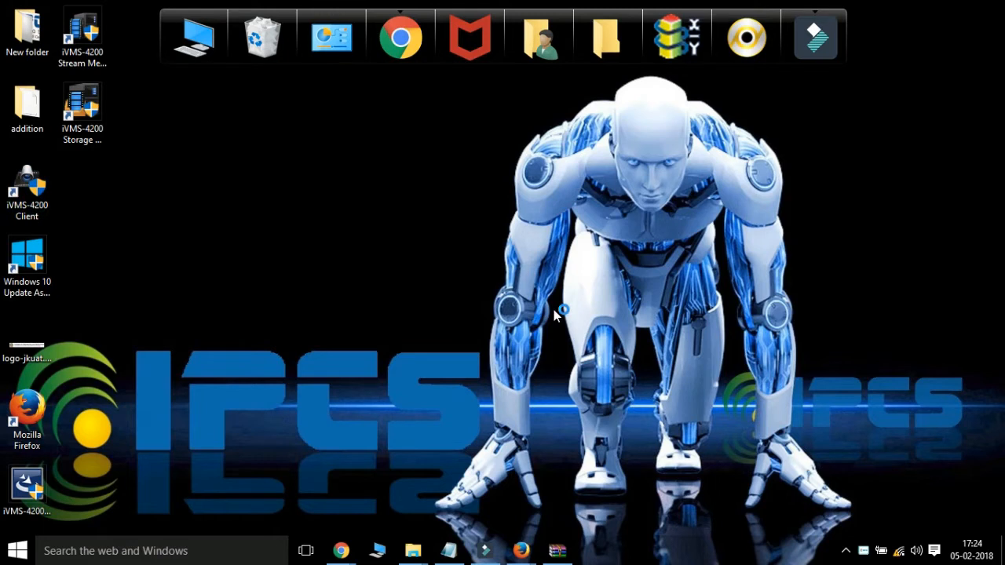
{"action": "double_click", "coordinate": [27, 189]}
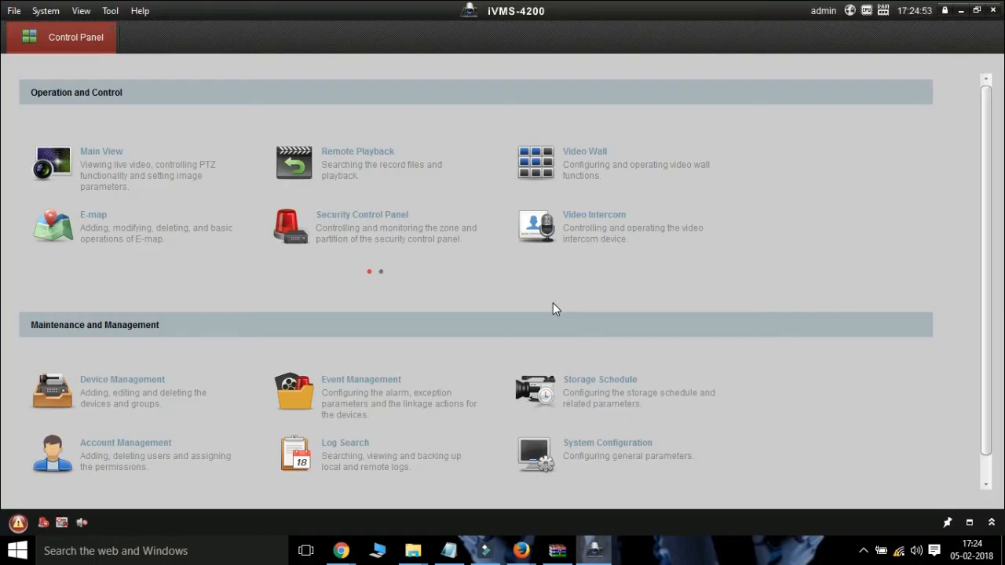
{"action": "mouse_move", "coordinate": [562, 318]}
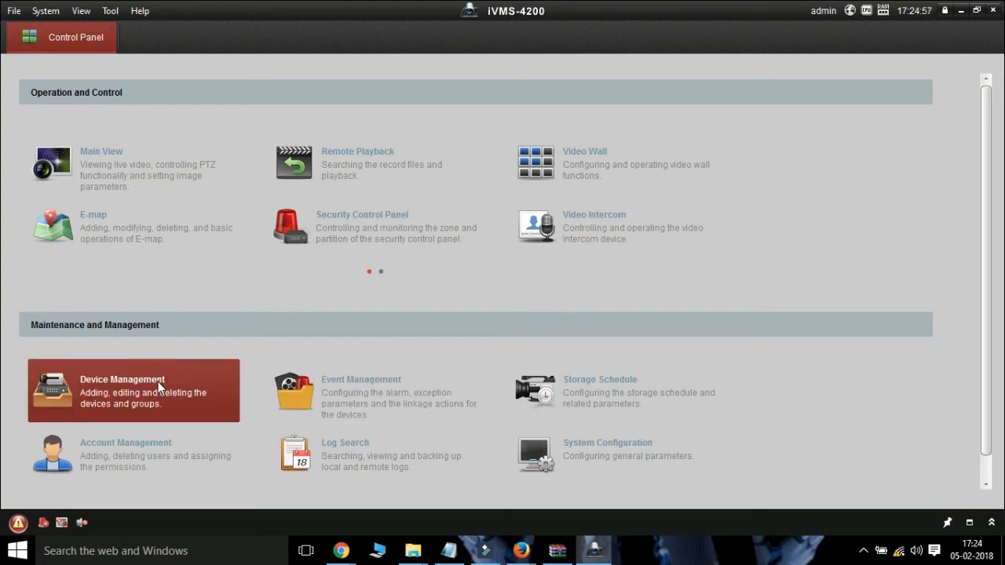
Step: Open Device Management, listing online devices 192.168.0.103 and 192.168.0.2
{"action": "left_click", "coordinate": [122, 390]}
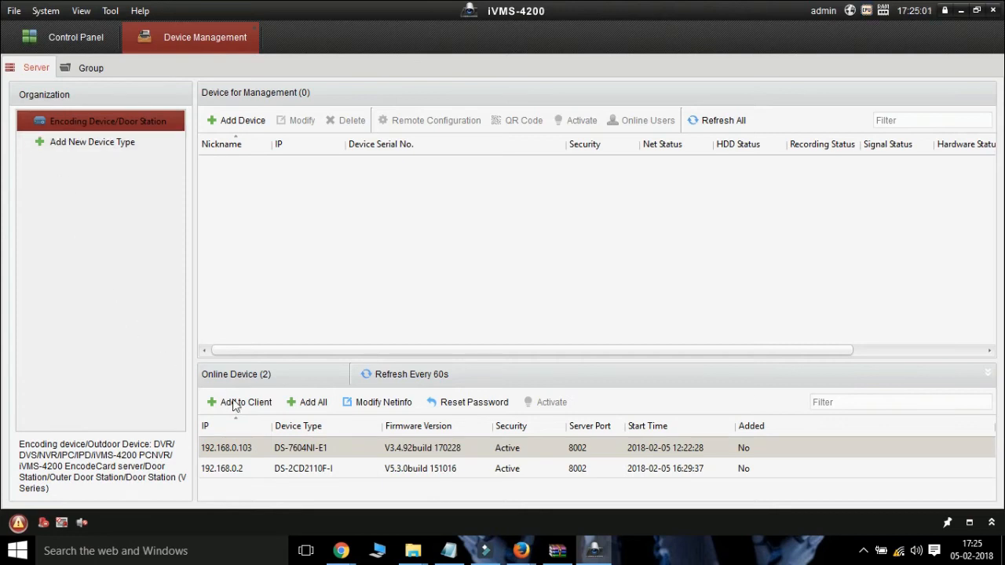
{"action": "mouse_move", "coordinate": [266, 453]}
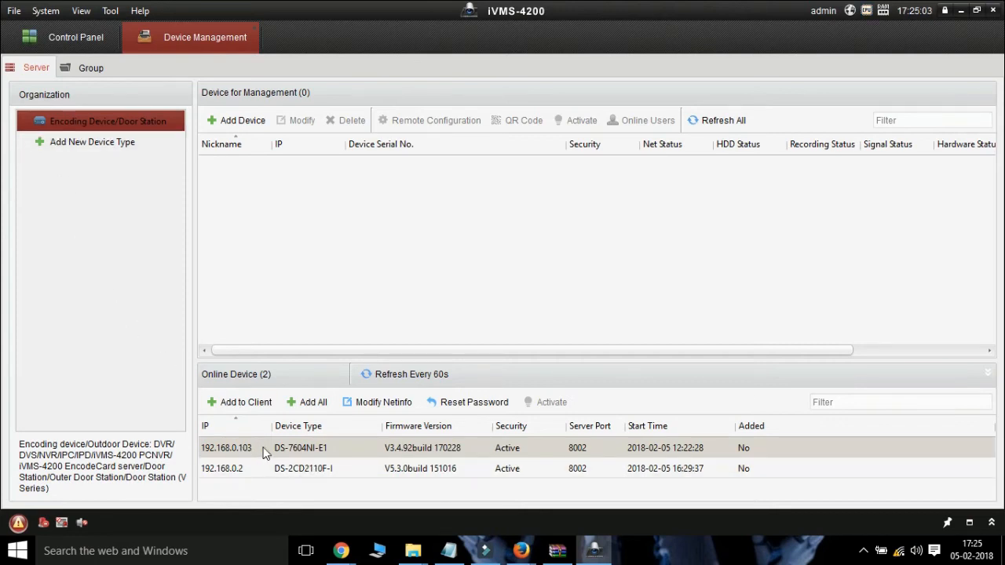
{"action": "mouse_move", "coordinate": [417, 453]}
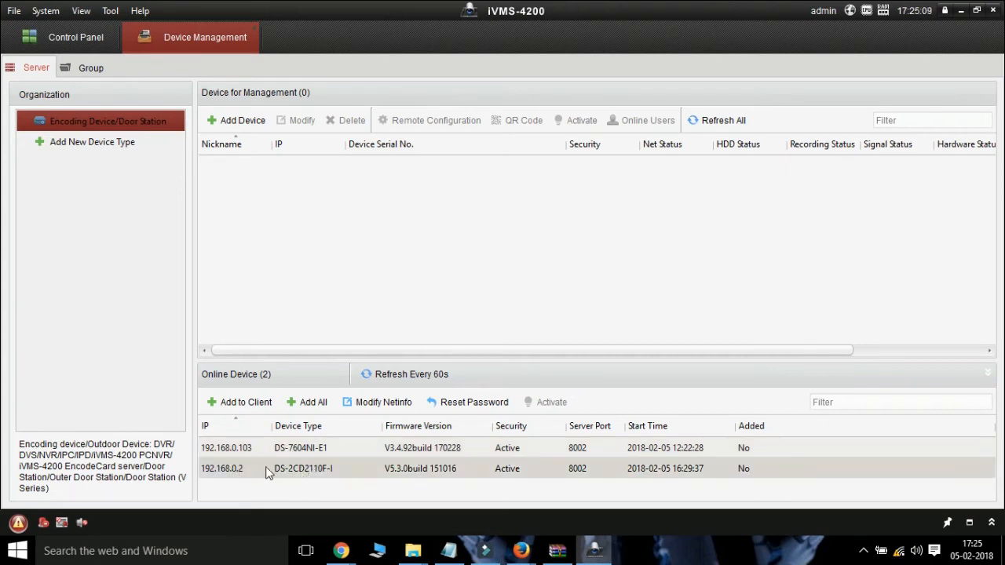
{"action": "mouse_move", "coordinate": [438, 472]}
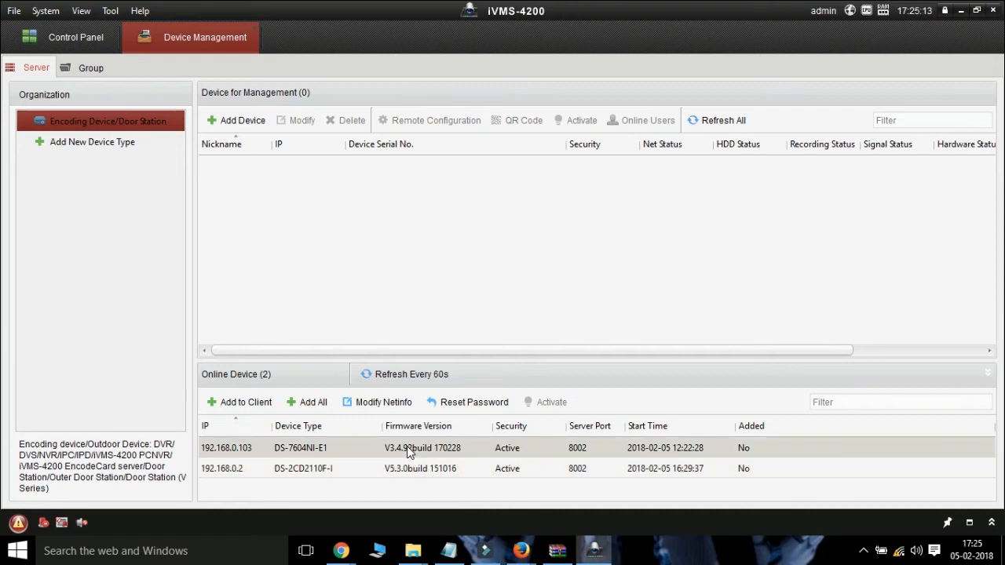
{"action": "mouse_move", "coordinate": [236, 120]}
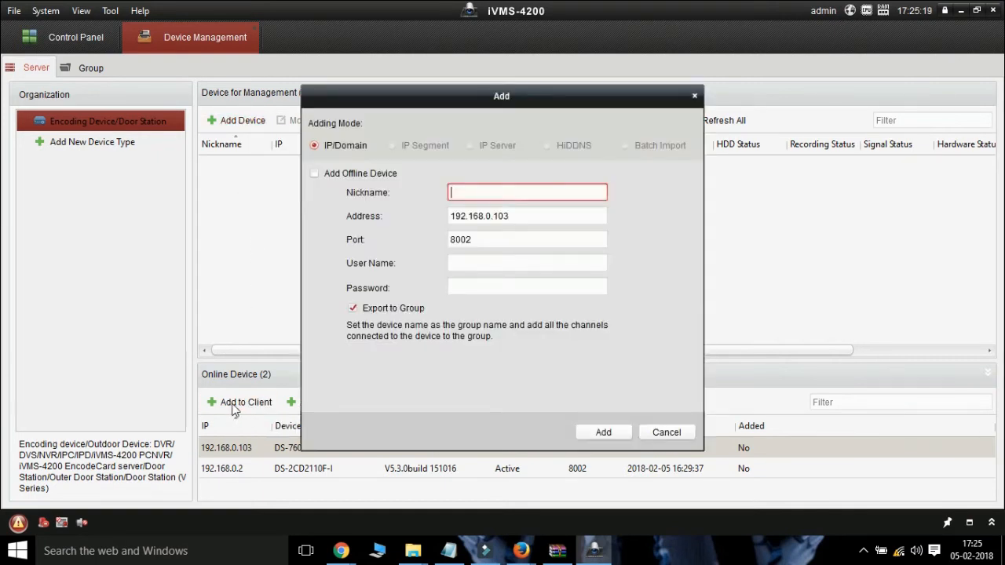
{"action": "mouse_move", "coordinate": [483, 188]}
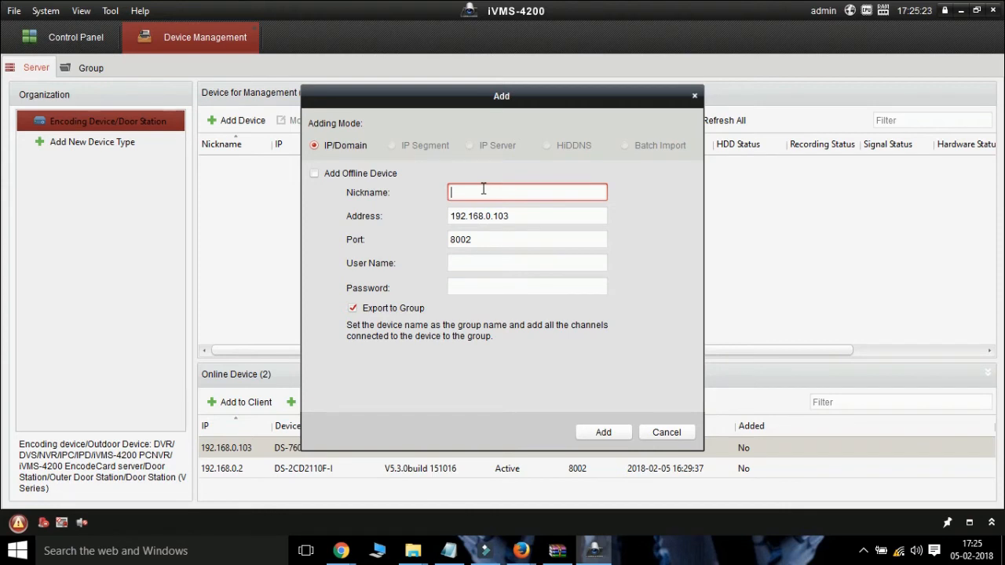
Step: Add 192.168.0.103 as 'nvr' with user admin and password, then show the Control Panel
{"action": "type", "text": "nvr"}
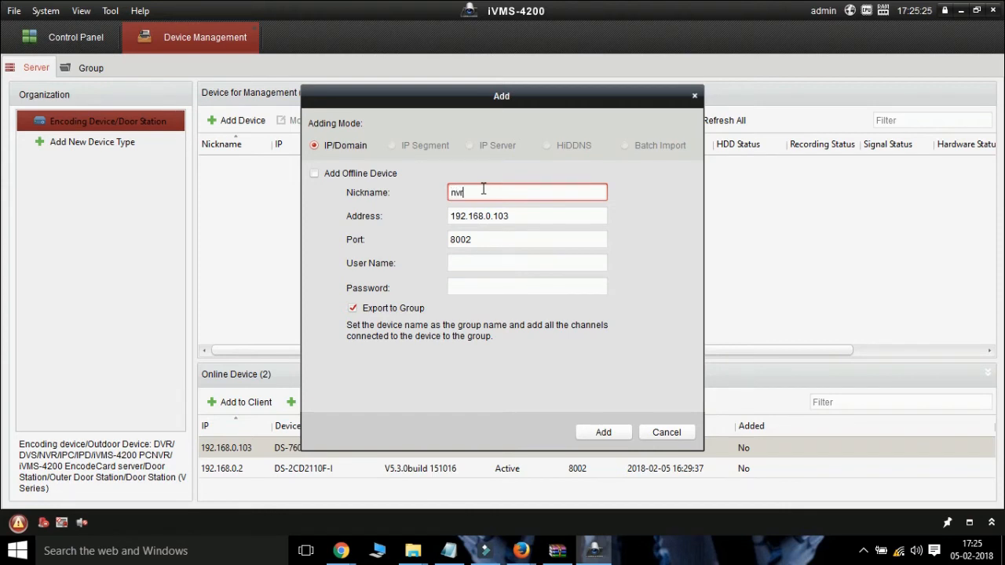
{"action": "left_click", "coordinate": [527, 263]}
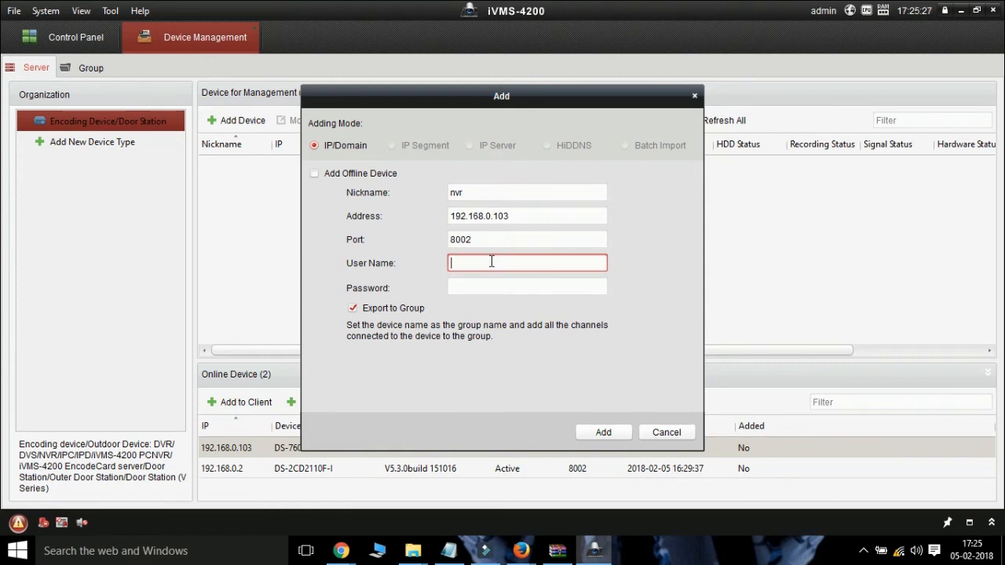
{"action": "type", "text": "ad"}
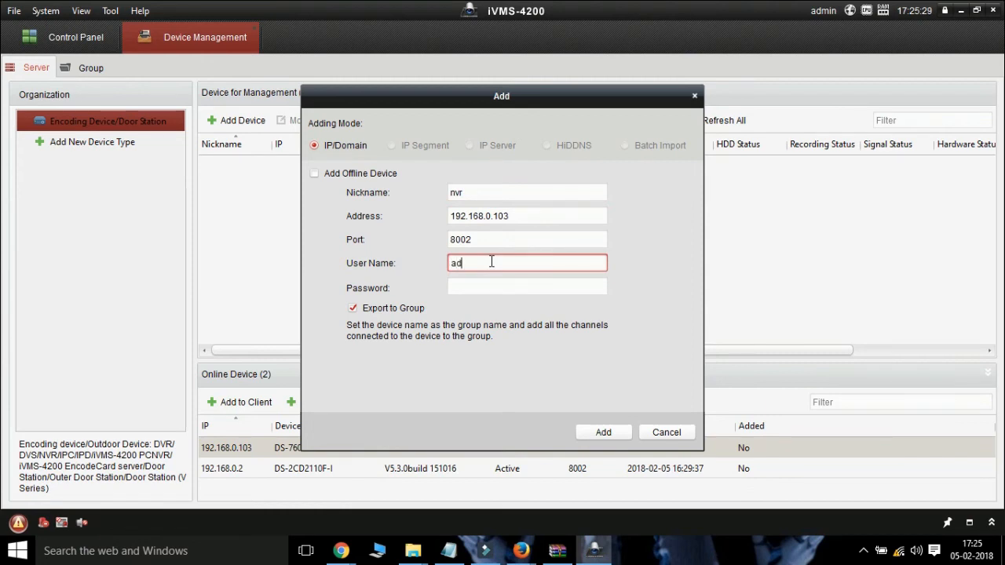
{"action": "type", "text": "min"}
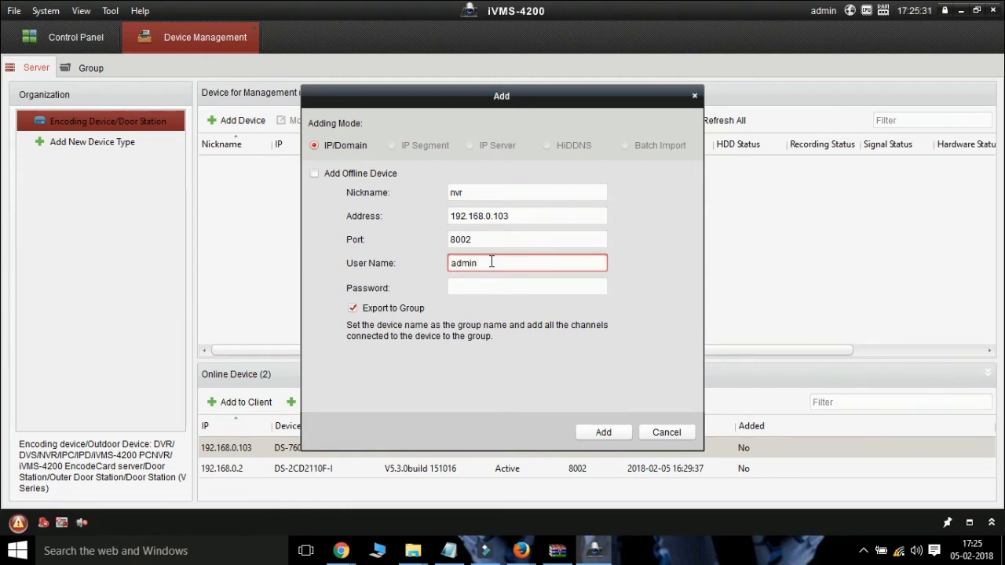
{"action": "left_click", "coordinate": [527, 286]}
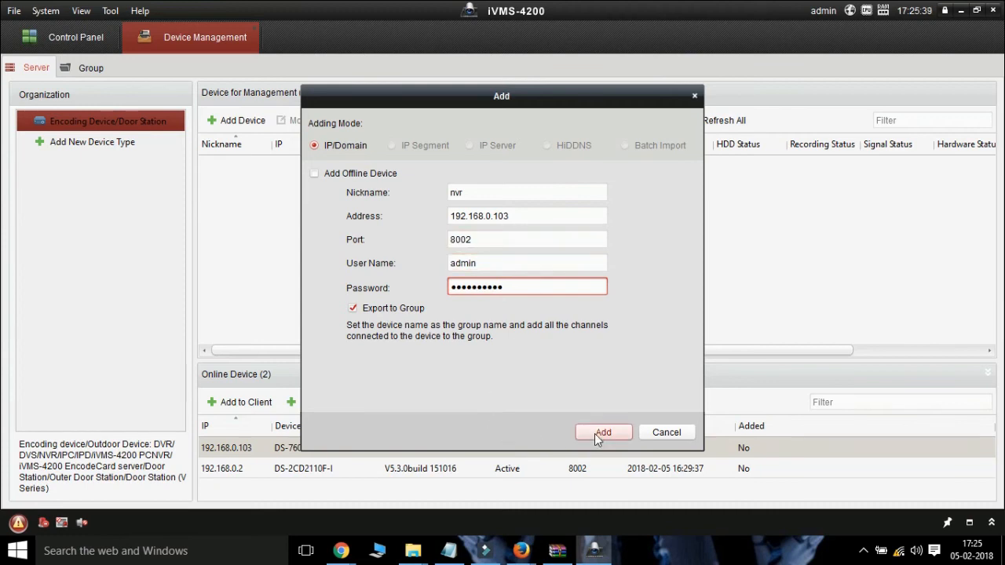
{"action": "left_click", "coordinate": [602, 433]}
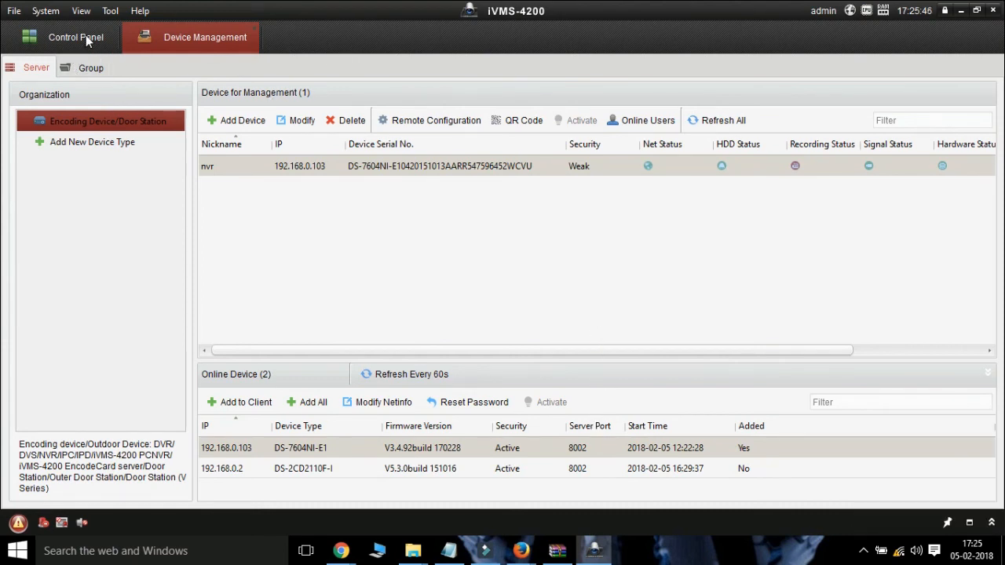
{"action": "left_click", "coordinate": [75, 37]}
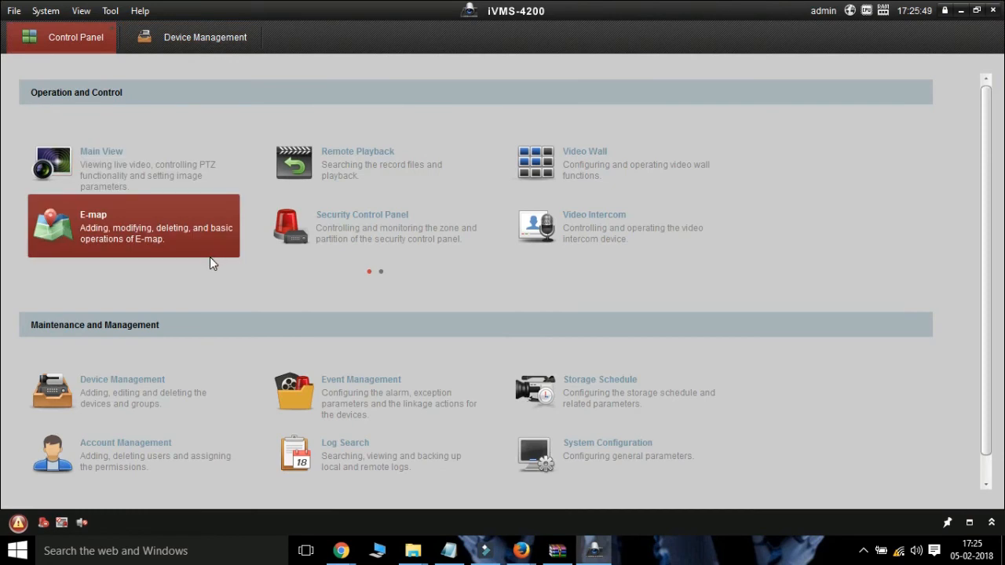